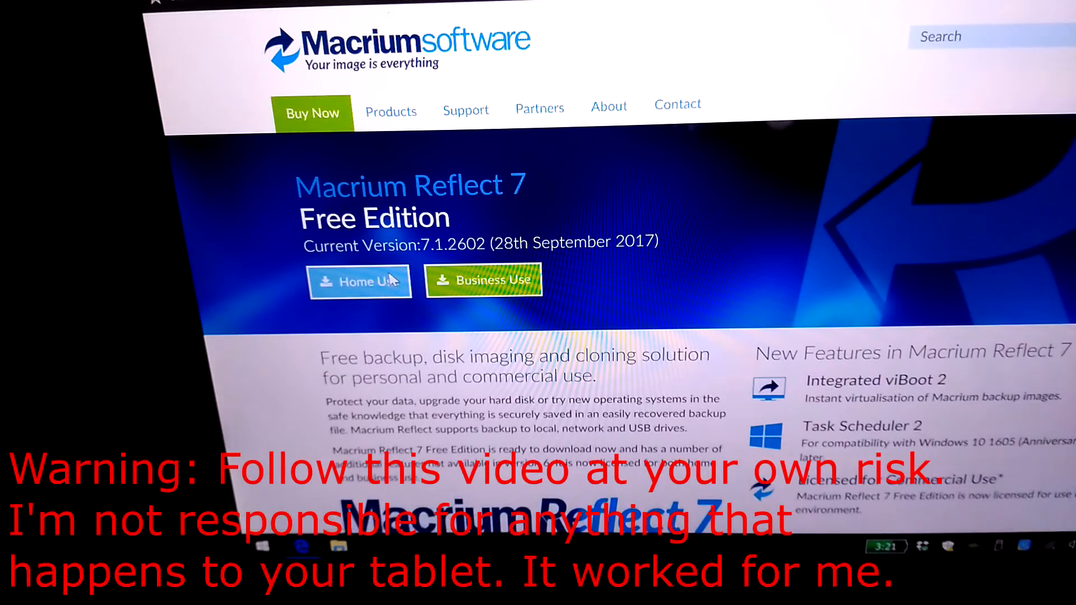
- Download the Home Use edition via the Macrium download agent and let the installer run
{"action": "left_click", "coordinate": [360, 282]}
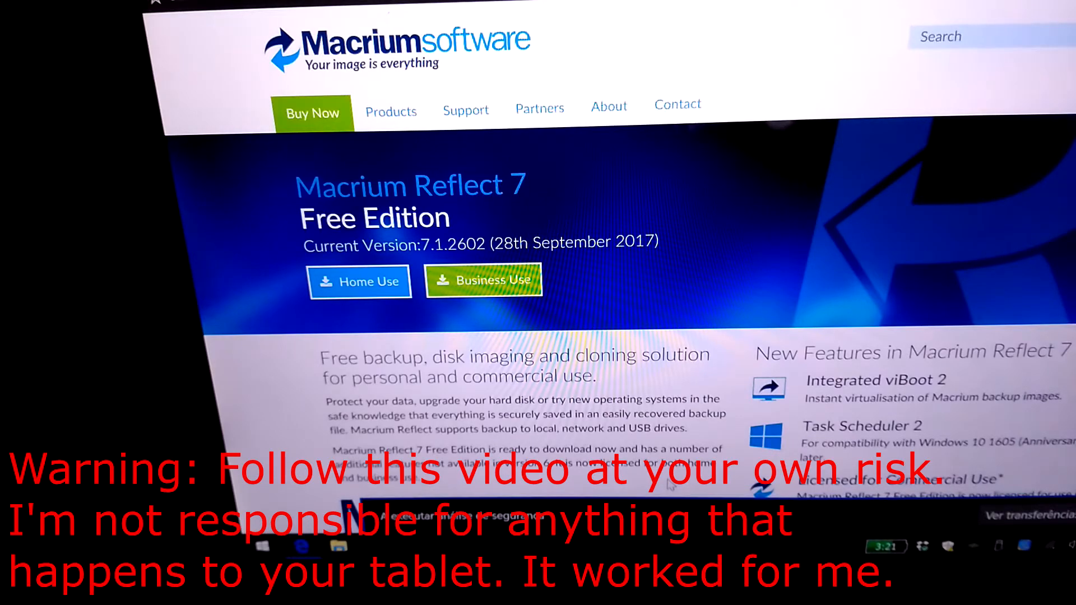
{"action": "left_click", "coordinate": [360, 281]}
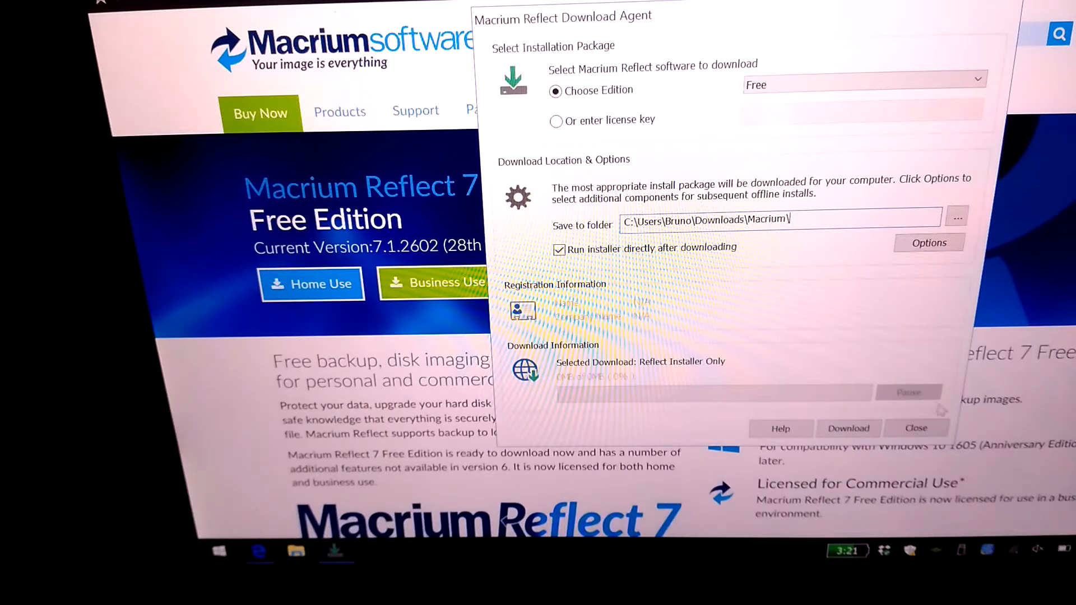
{"action": "left_click", "coordinate": [916, 426]}
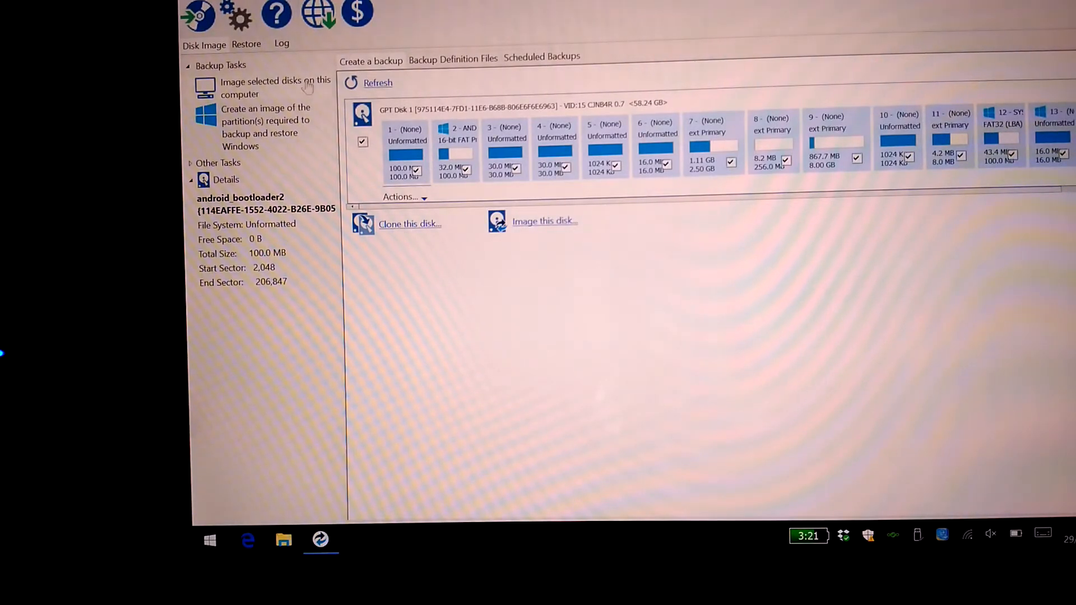
{"action": "mouse_move", "coordinate": [407, 216]}
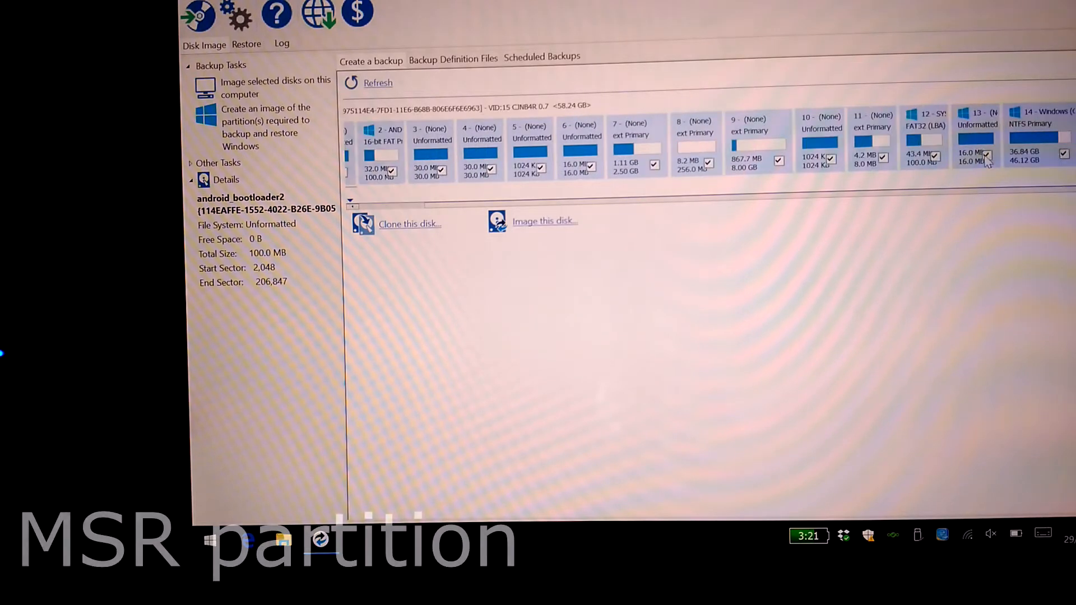
- View partition 13 (16 MB MSR) details, check the Restore list, and return to Disk Image
{"action": "left_click", "coordinate": [976, 137]}
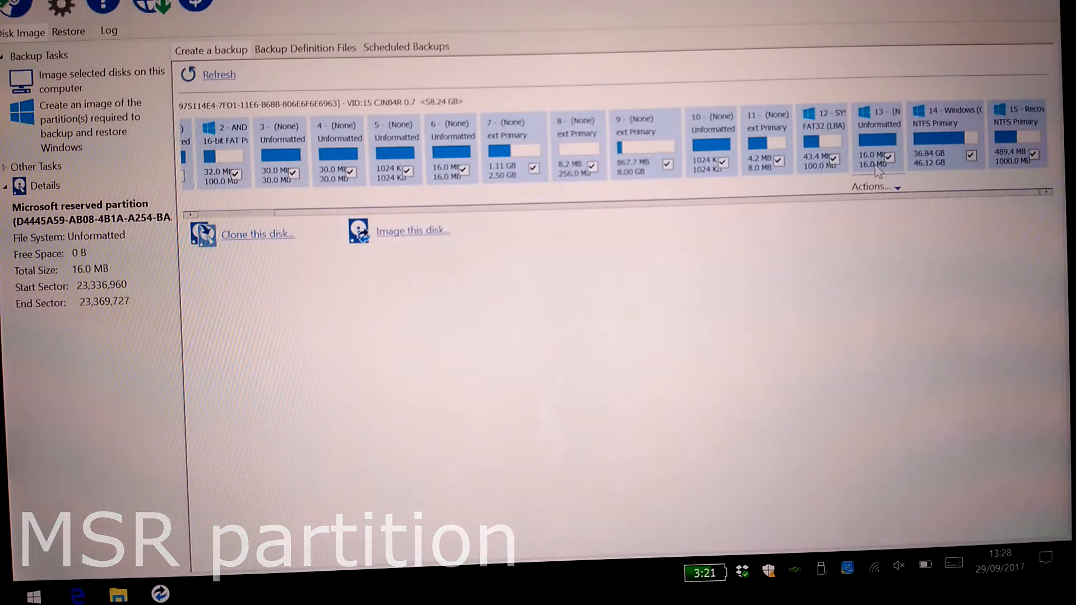
{"action": "scroll", "scroll_direction": "left", "scroll_amount": 3}
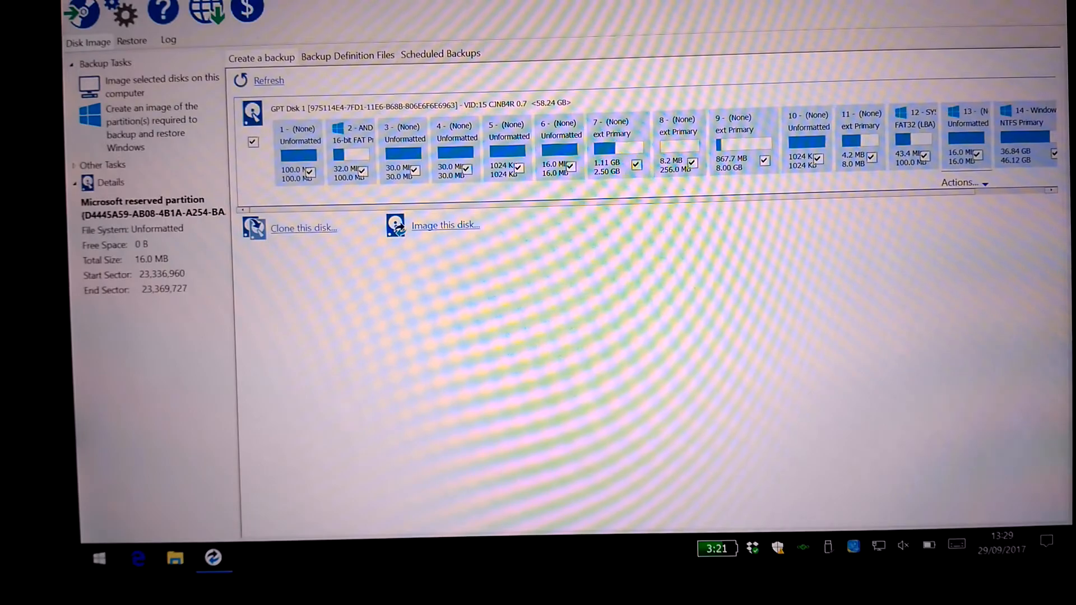
{"action": "left_click", "coordinate": [125, 41]}
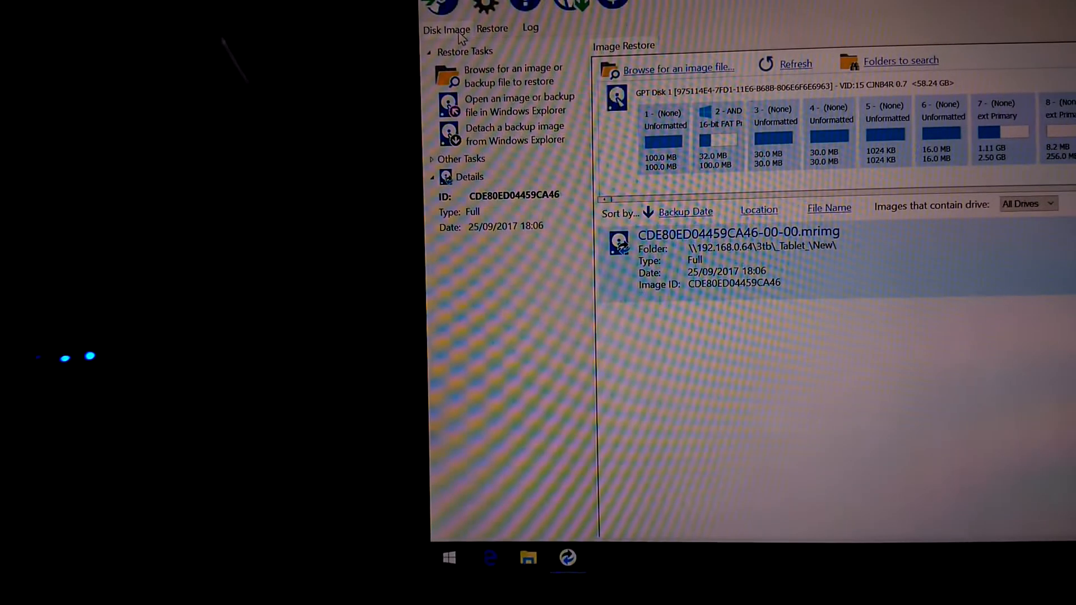
{"action": "left_click", "coordinate": [446, 29]}
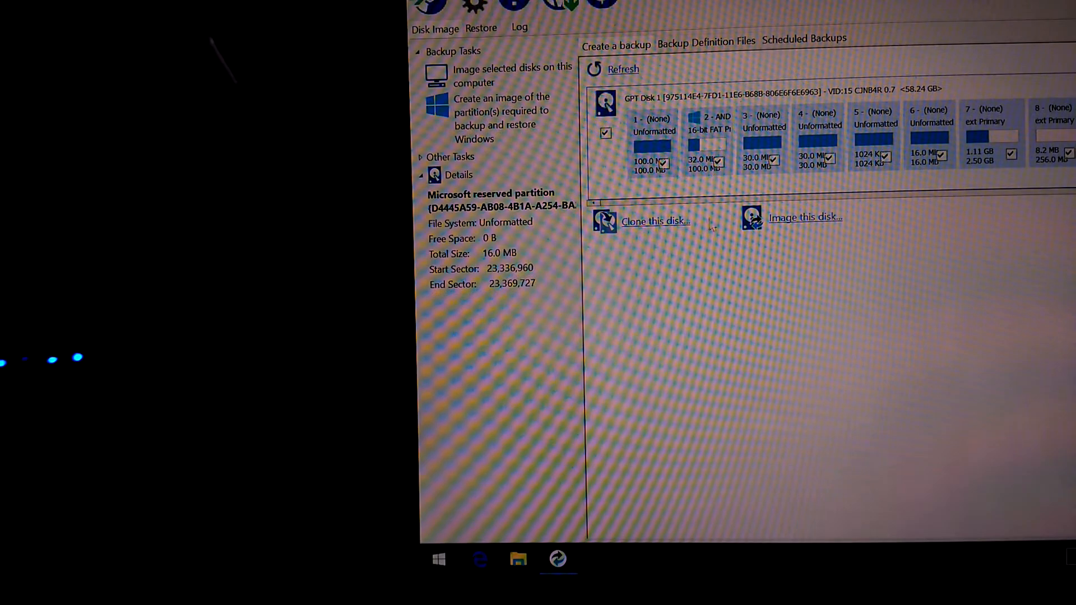
- Image the whole disk with destination \\192.168.0.64\3tb\_Tablet_\New2\ and continue to the backup plan
{"action": "left_click", "coordinate": [805, 217]}
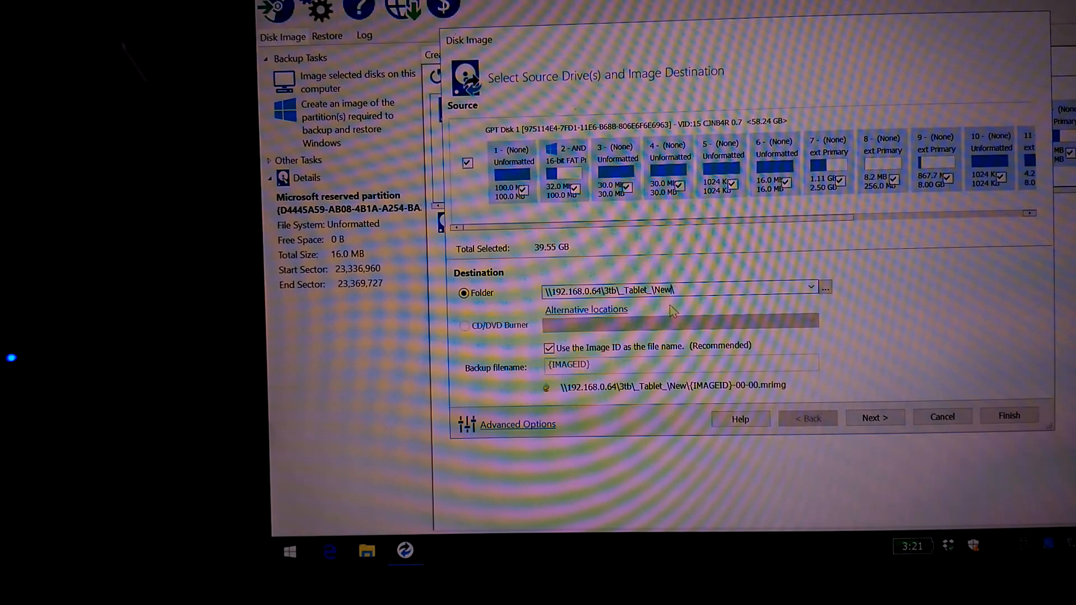
{"action": "type", "text": "2"}
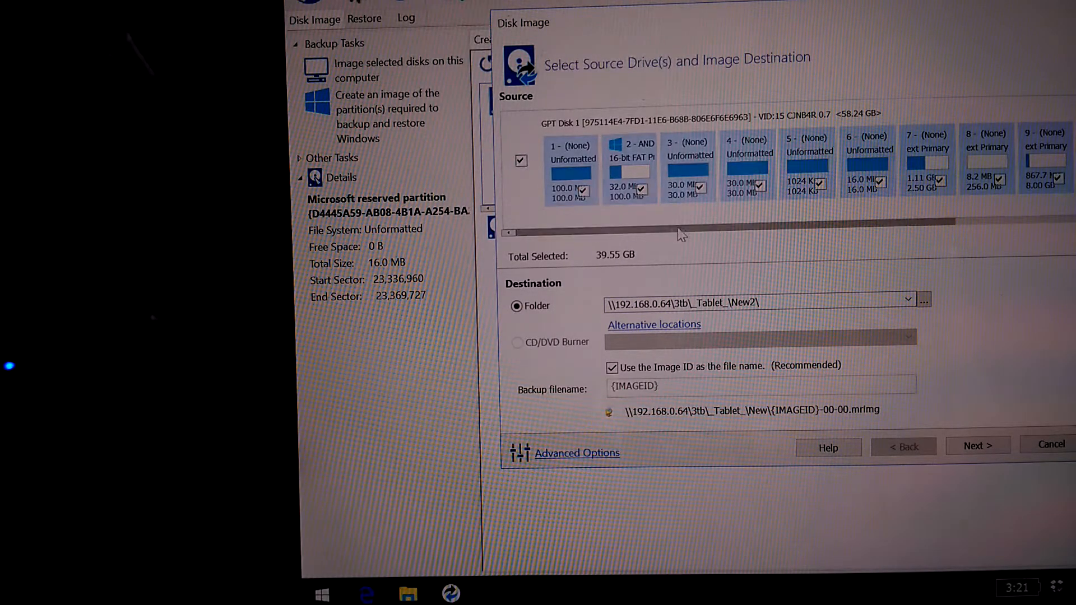
{"action": "scroll", "scroll_direction": "right", "scroll_amount": 3}
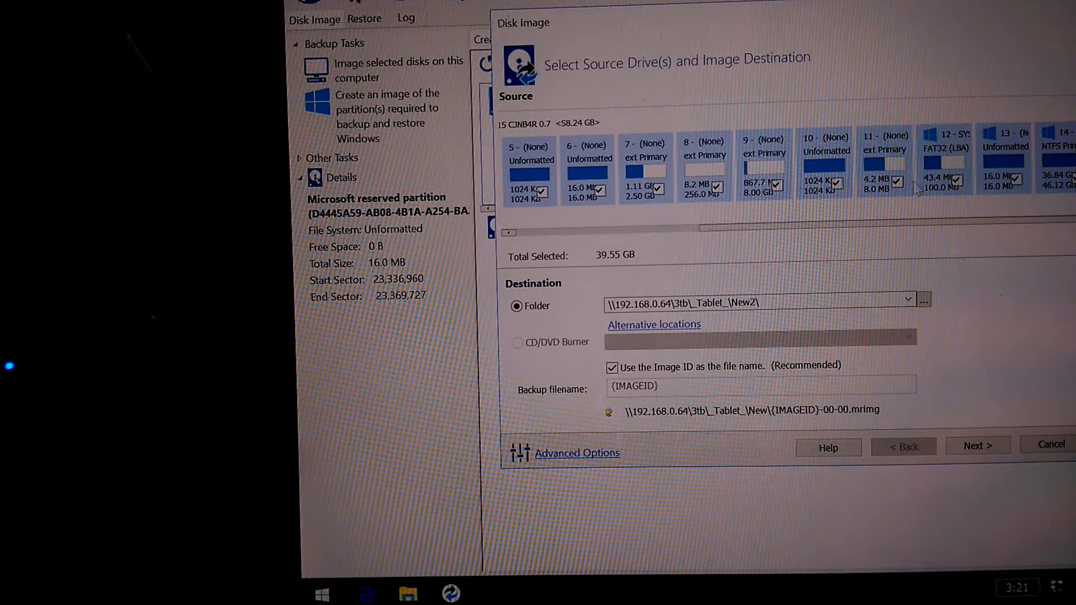
{"action": "mouse_move", "coordinate": [974, 219]}
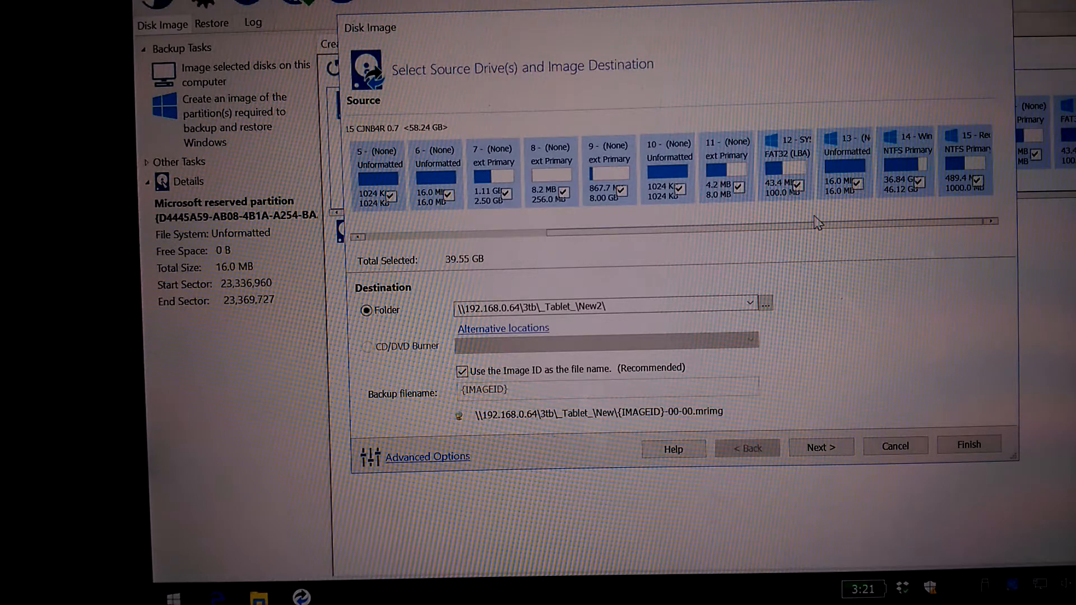
{"action": "scroll", "scroll_direction": "left", "scroll_amount": 3}
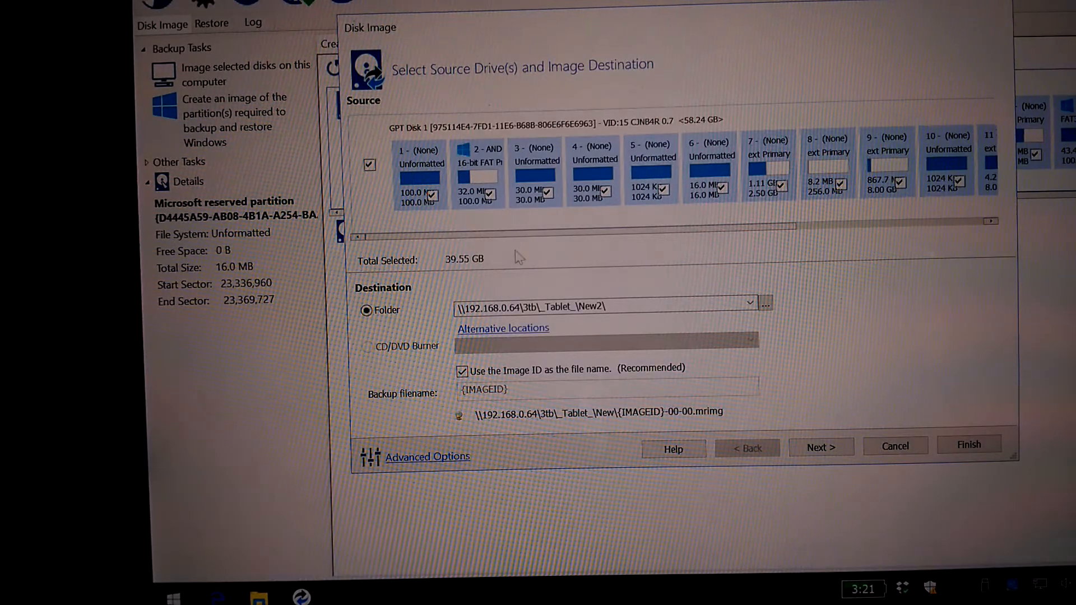
{"action": "mouse_move", "coordinate": [513, 259]}
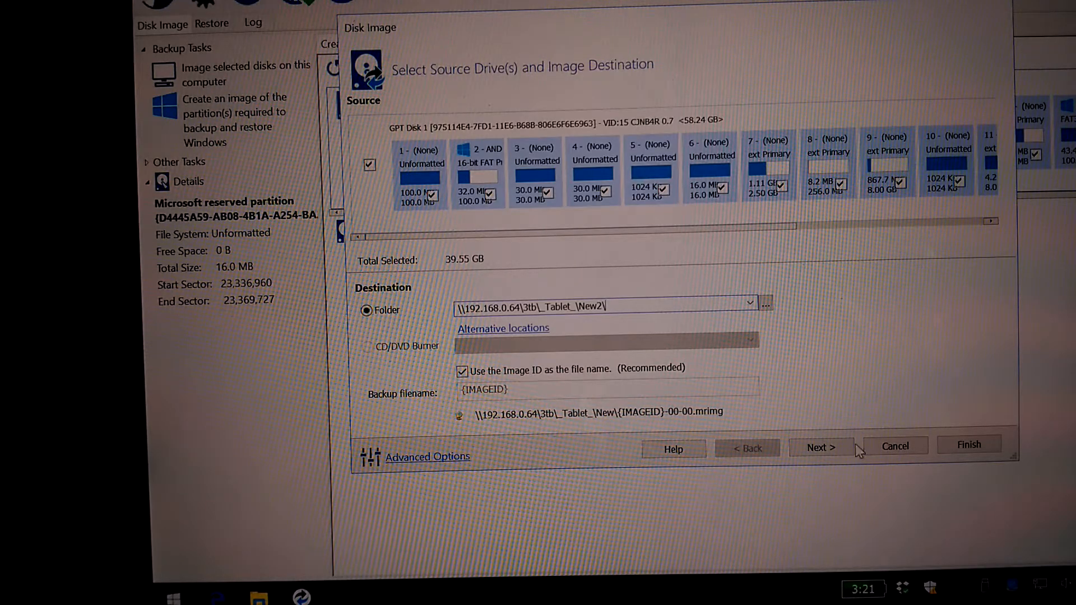
{"action": "left_click", "coordinate": [820, 447]}
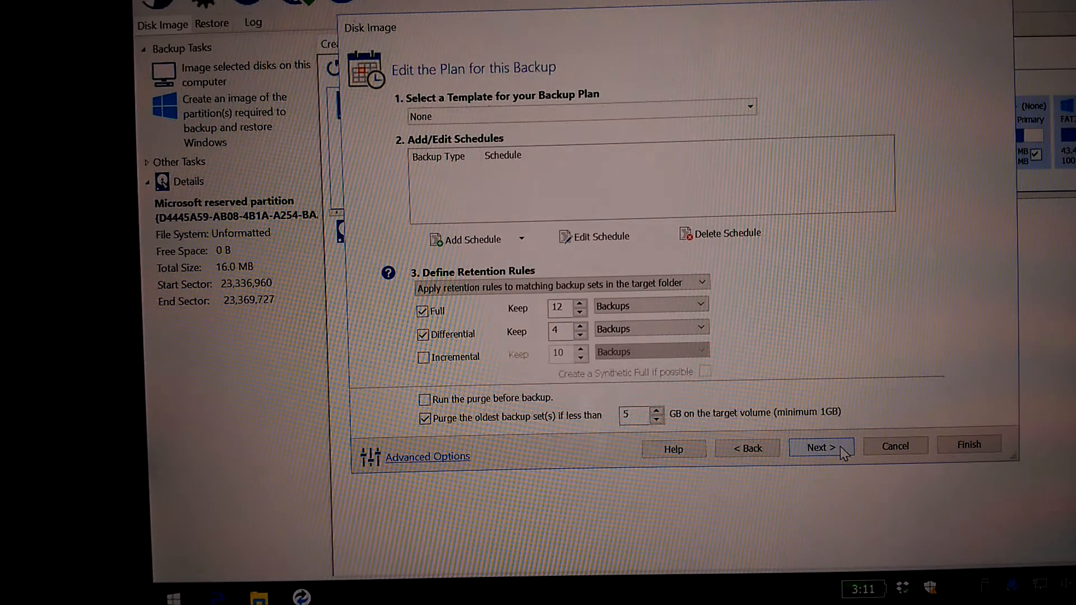
- Accept default retention rules, finish the summary, and run the backup now saved as My Backup
{"action": "left_click", "coordinate": [817, 448]}
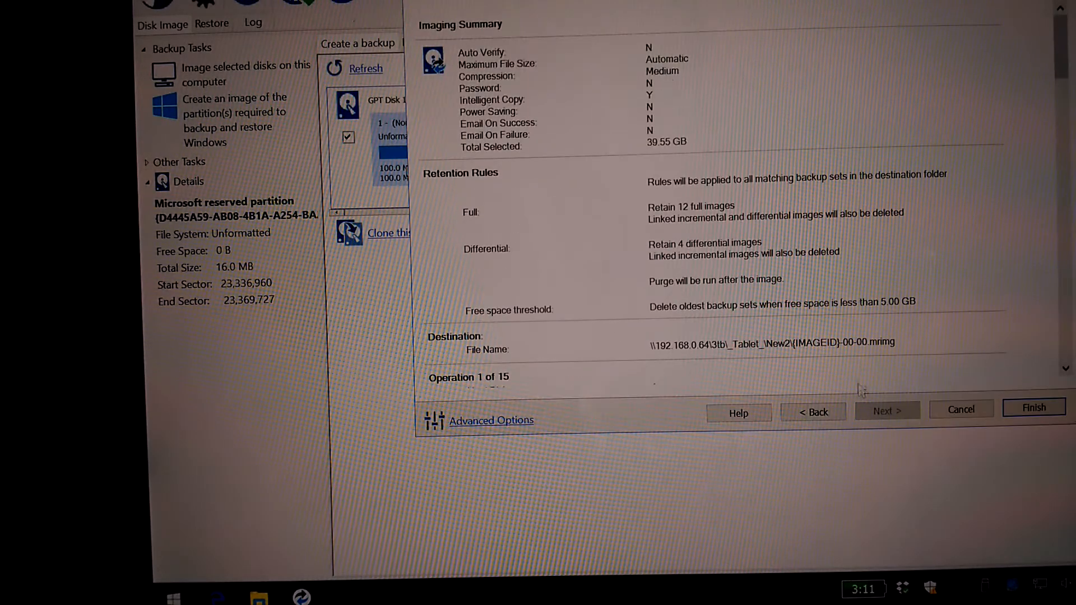
{"action": "scroll", "scroll_direction": "down", "scroll_amount": 3}
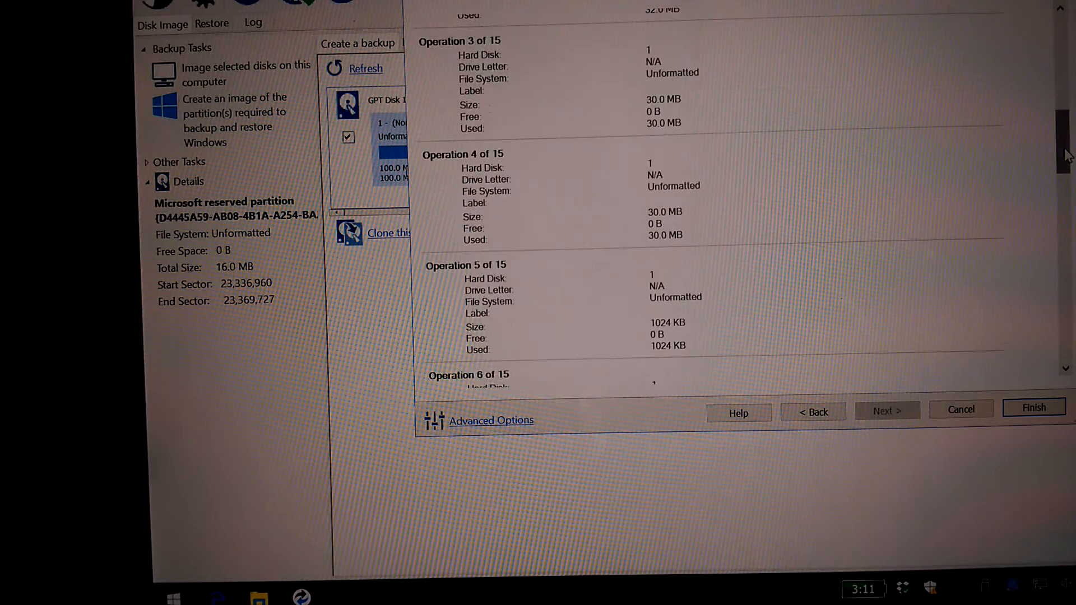
{"action": "scroll", "scroll_direction": "up", "scroll_amount": 3}
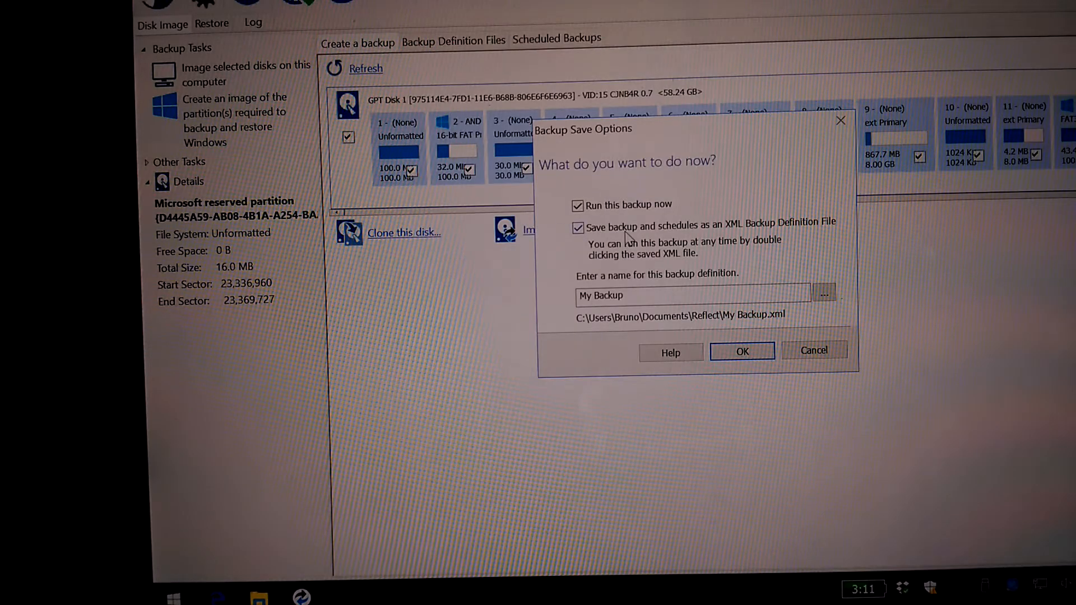
{"action": "left_click", "coordinate": [578, 227]}
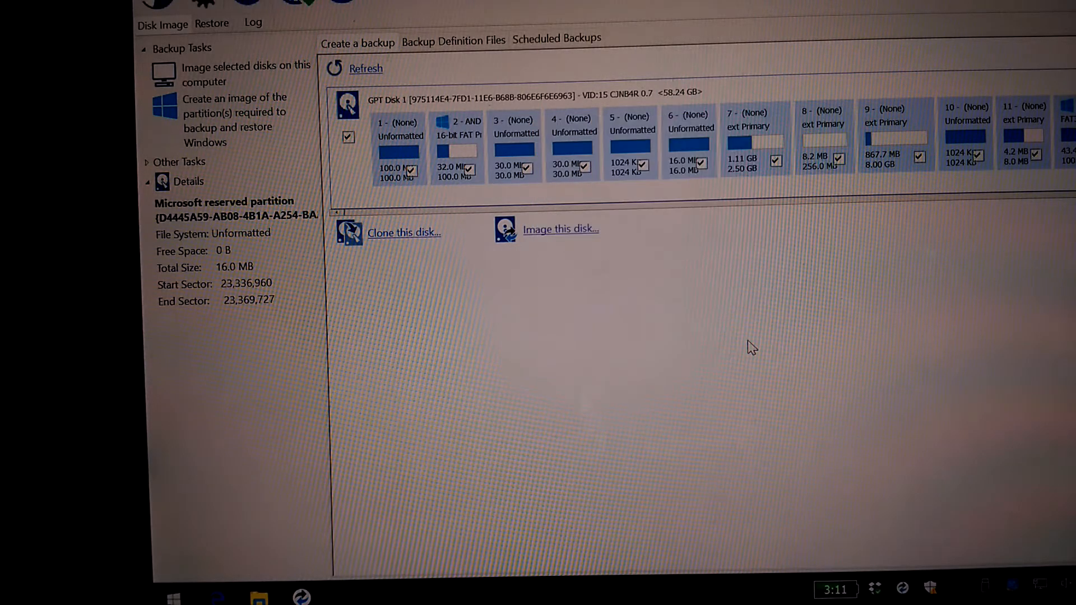
- Hide the running image progress window so the desktop shows while imaging continues
{"action": "left_click", "coordinate": [561, 228]}
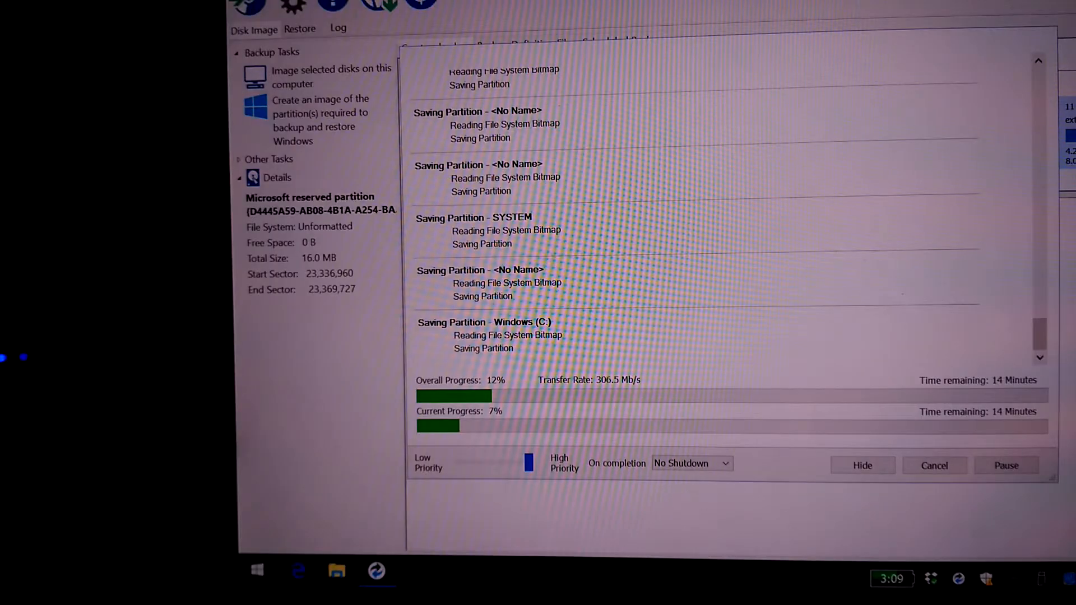
{"action": "left_click", "coordinate": [862, 465]}
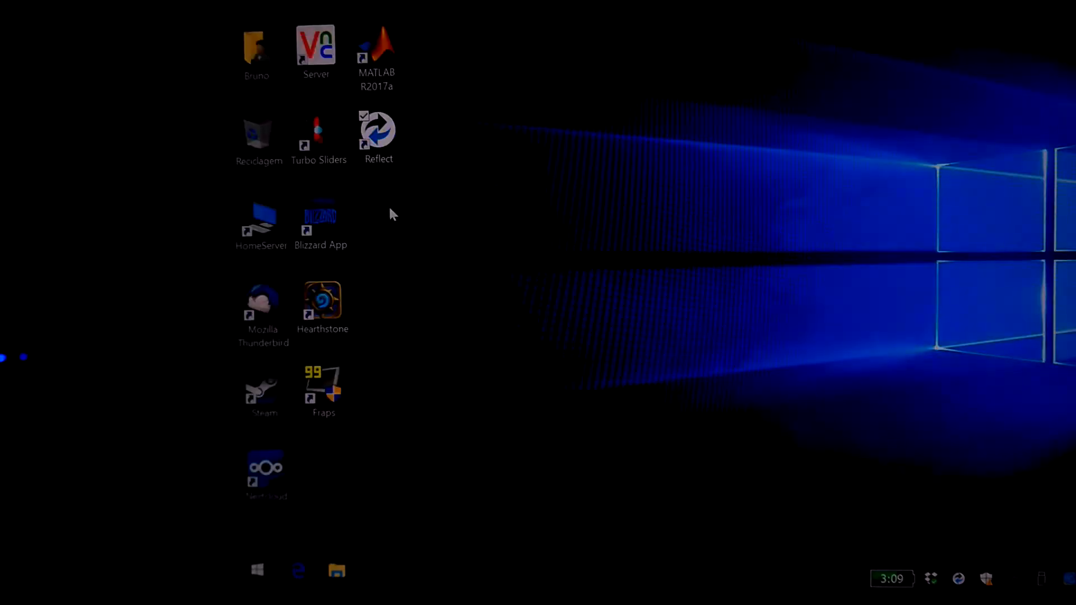
- Launch SwitchNOW from the home folder, answer Não to switching to Android, and exit it
{"action": "double_click", "coordinate": [256, 48]}
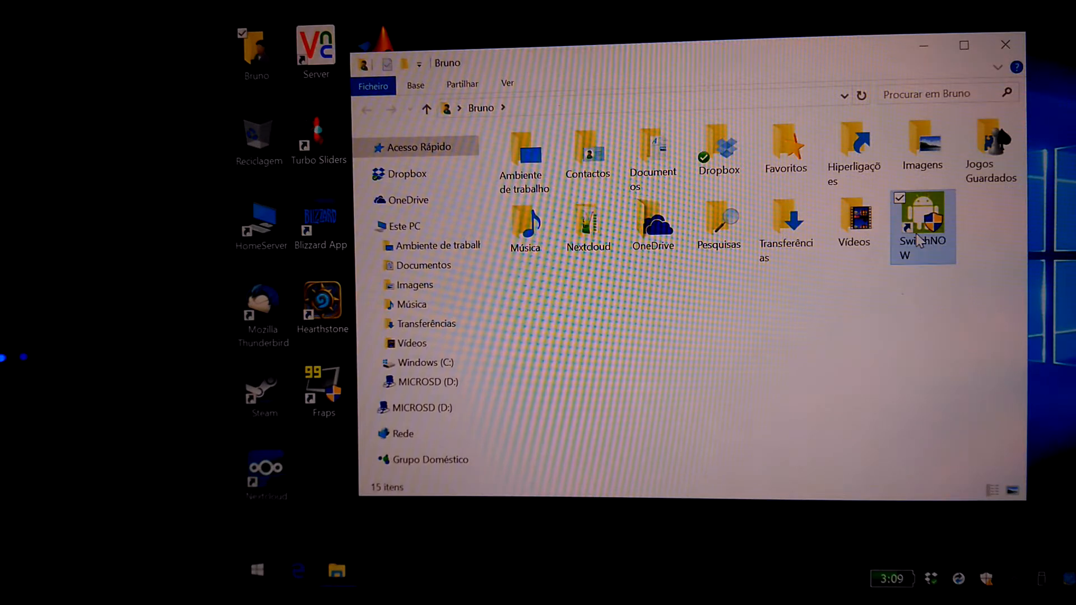
{"action": "double_click", "coordinate": [922, 217]}
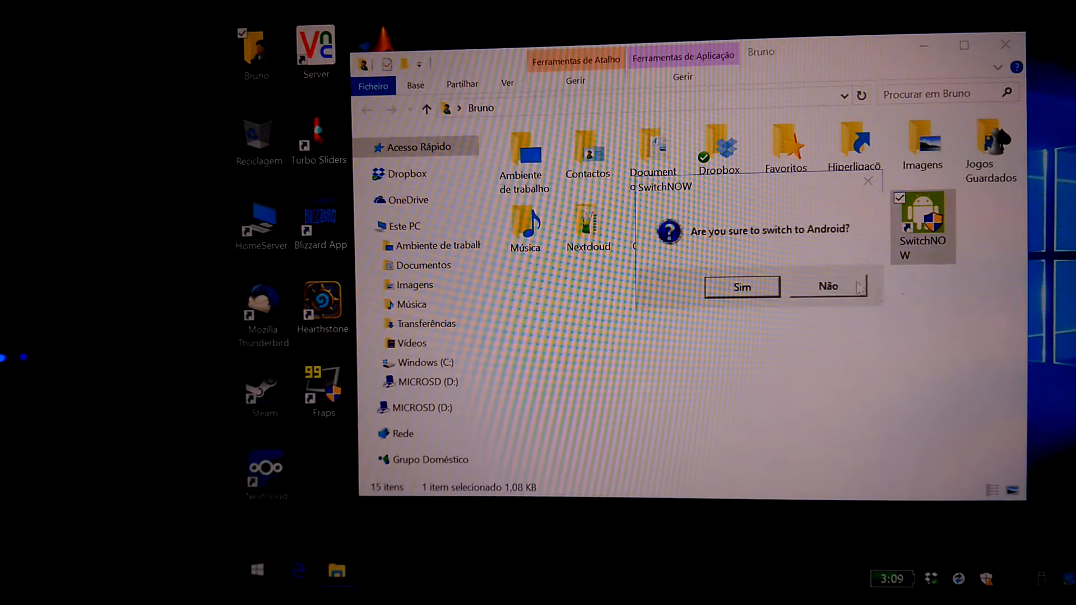
{"action": "mouse_move", "coordinate": [833, 242]}
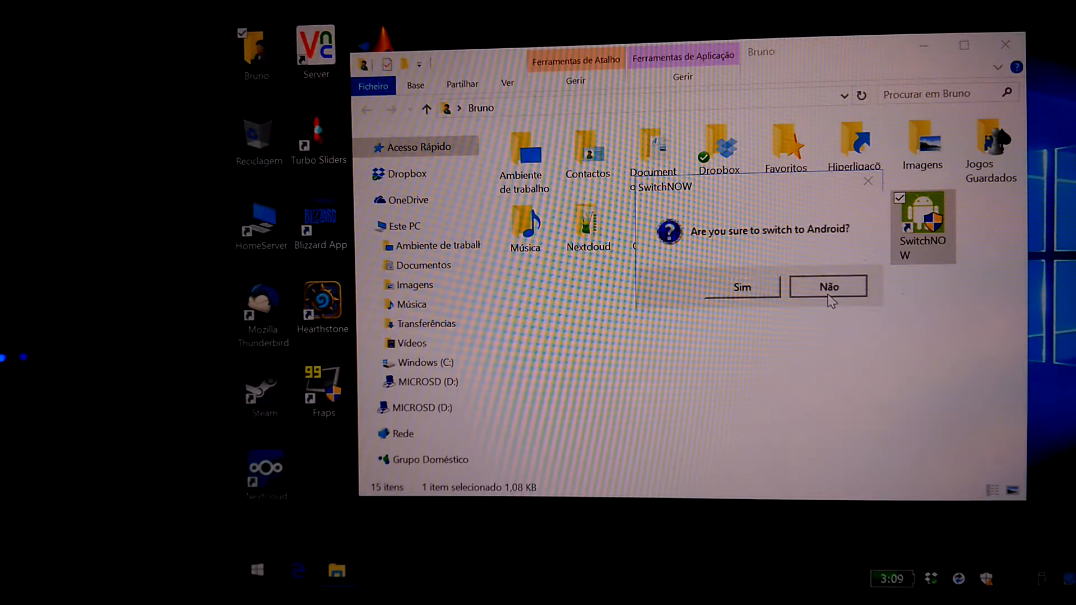
{"action": "left_click", "coordinate": [827, 286]}
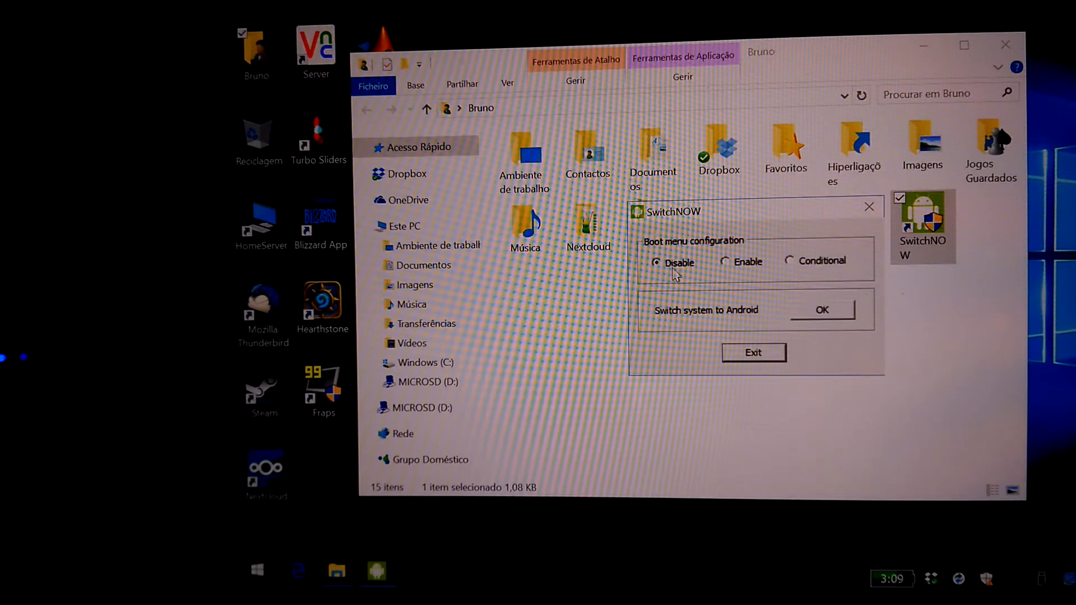
{"action": "mouse_move", "coordinate": [747, 360]}
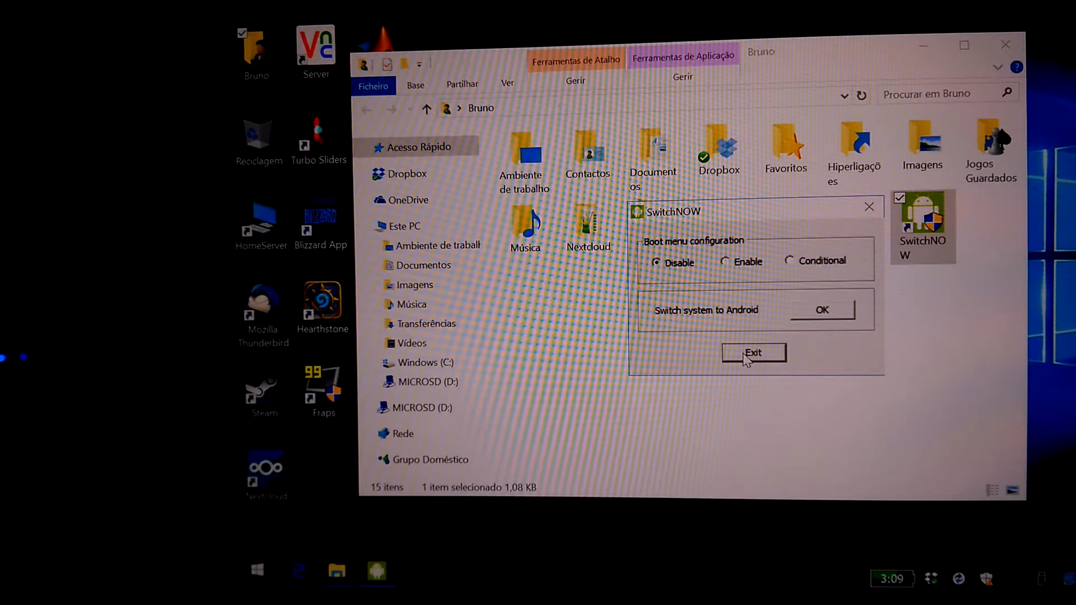
{"action": "left_click", "coordinate": [753, 352]}
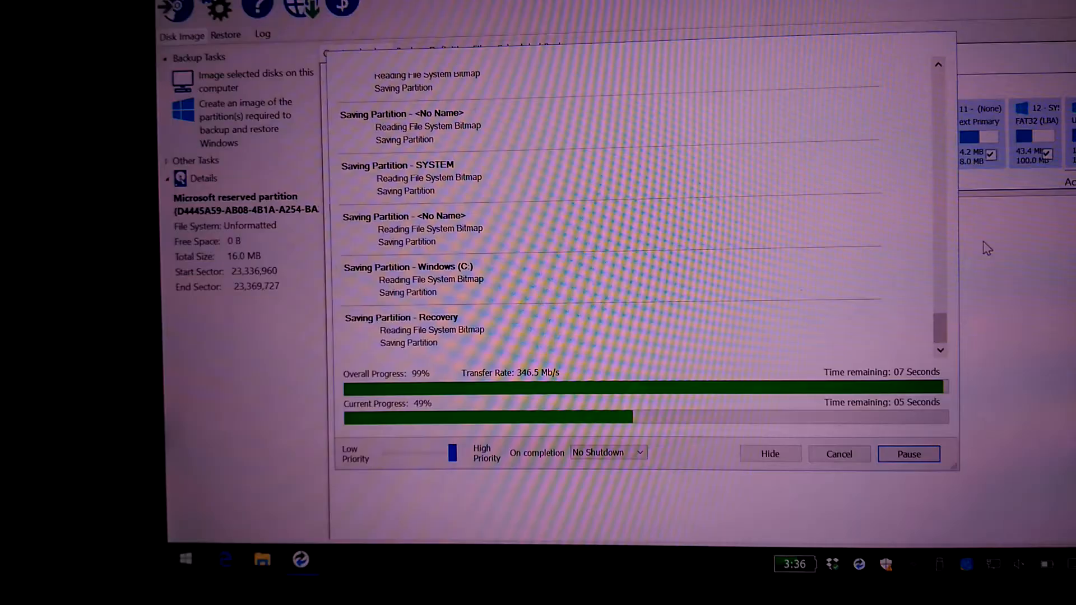
{"action": "mouse_move", "coordinate": [826, 172]}
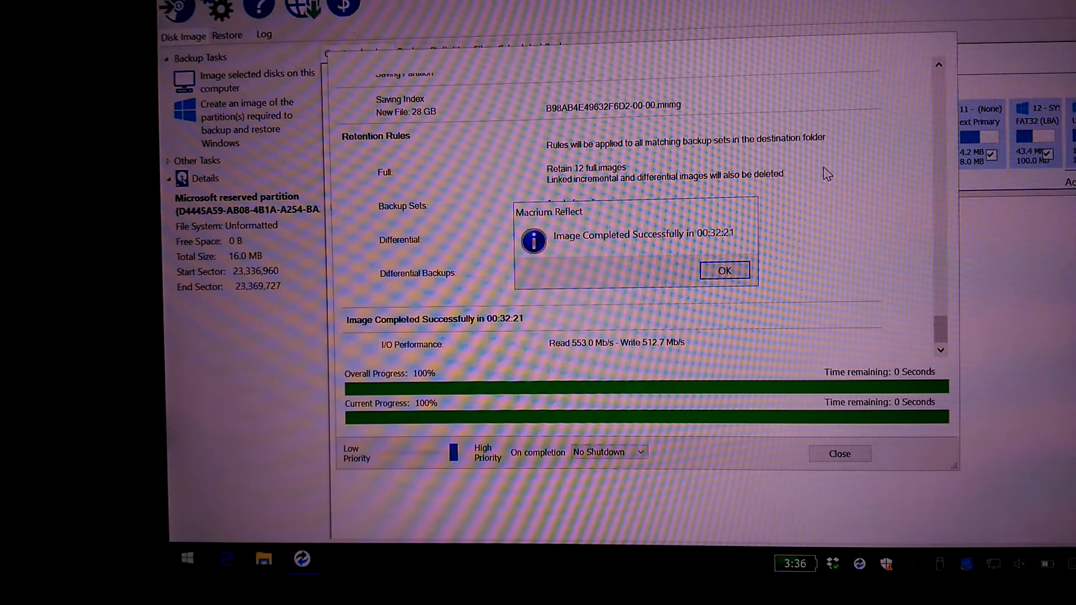
- Acknowledge the Image Completed Successfully message after 00:32:21
{"action": "left_click", "coordinate": [724, 270]}
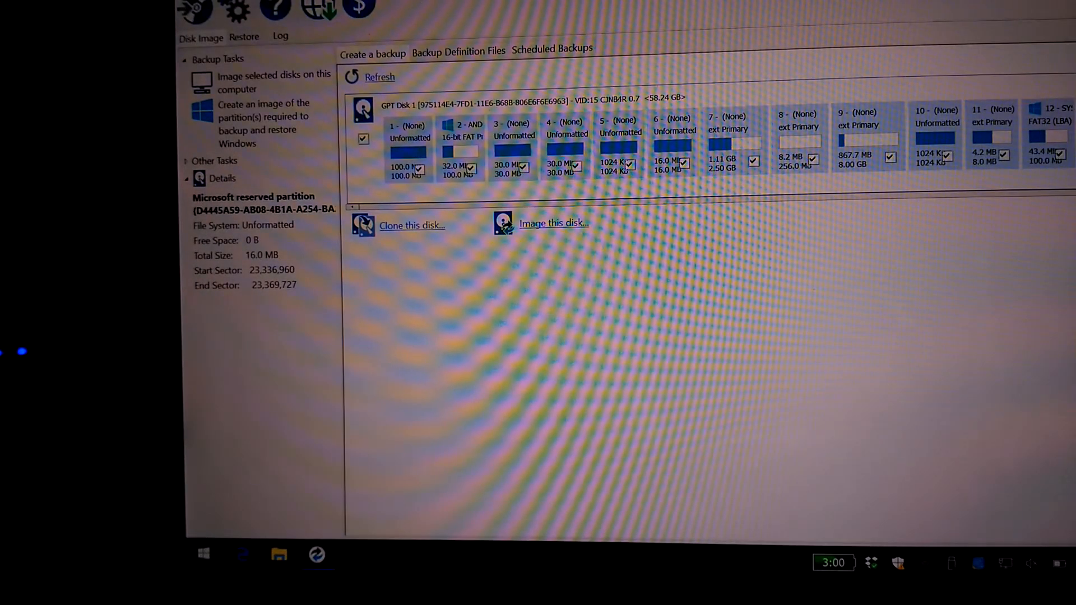
- Start Create Rescue Media and advance past the intro and driver check to Burn Rescue Media
{"action": "left_click", "coordinate": [201, 8]}
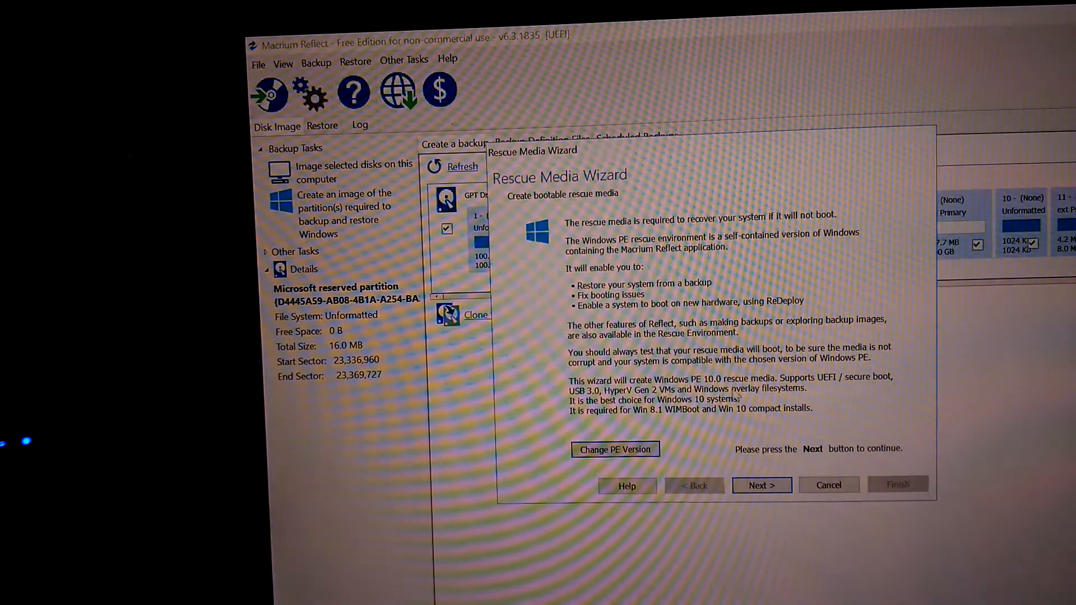
{"action": "mouse_move", "coordinate": [637, 343]}
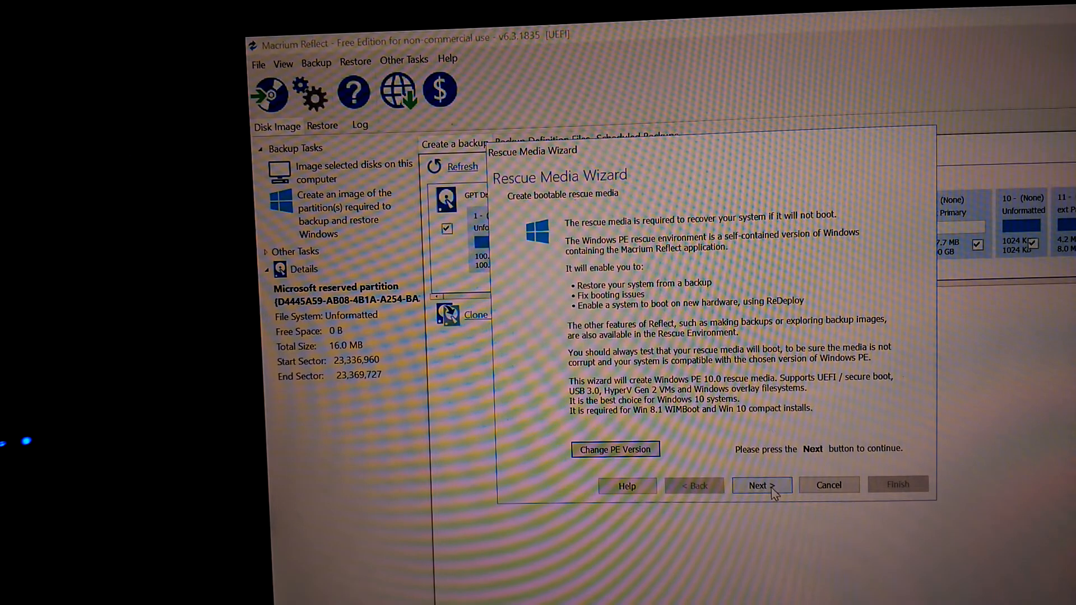
{"action": "left_click", "coordinate": [760, 485]}
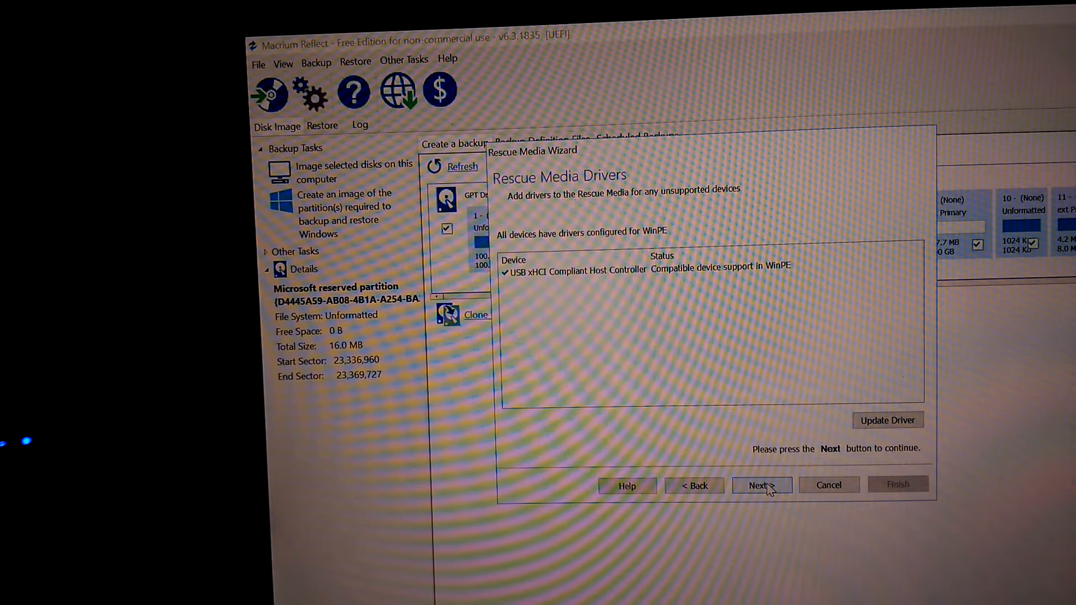
{"action": "left_click", "coordinate": [761, 485]}
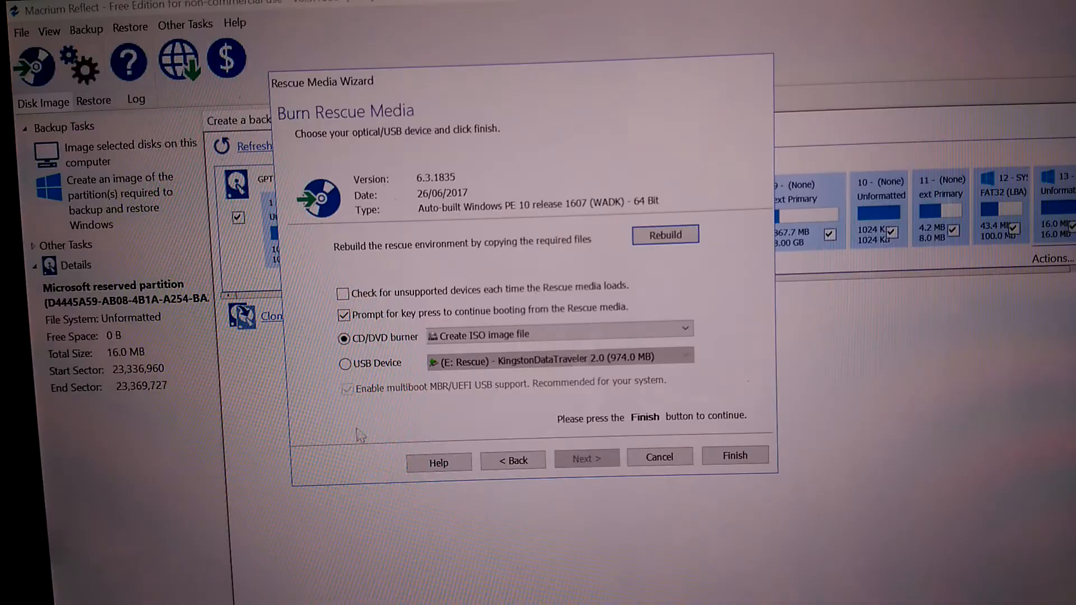
- Select USB Device E: Rescue - KingstonDataTraveler 2.0 as target, then cancel the wizard
{"action": "left_click", "coordinate": [344, 363]}
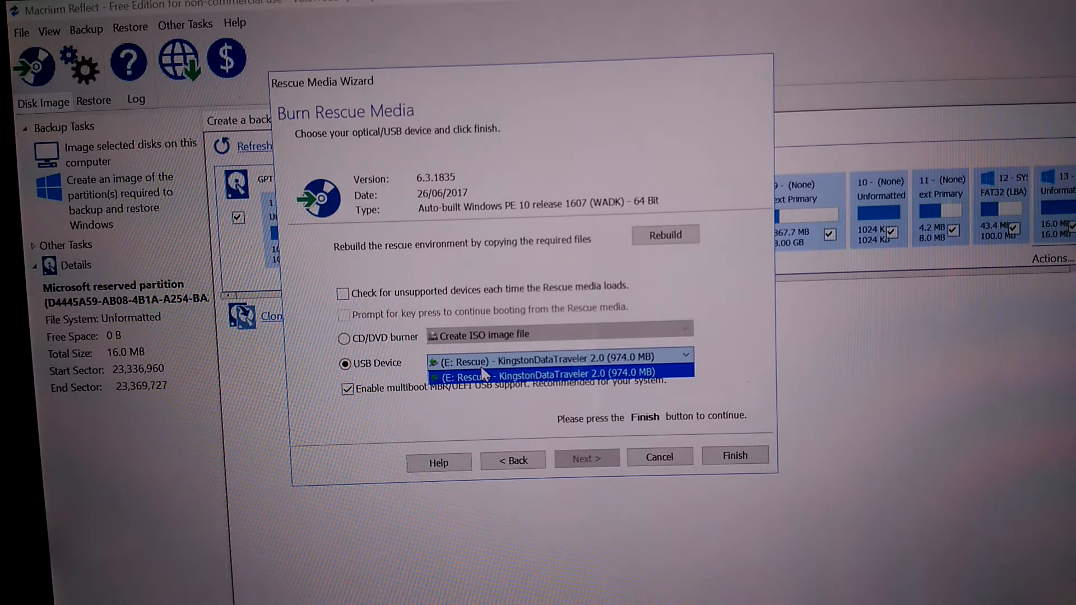
{"action": "left_click", "coordinate": [543, 376]}
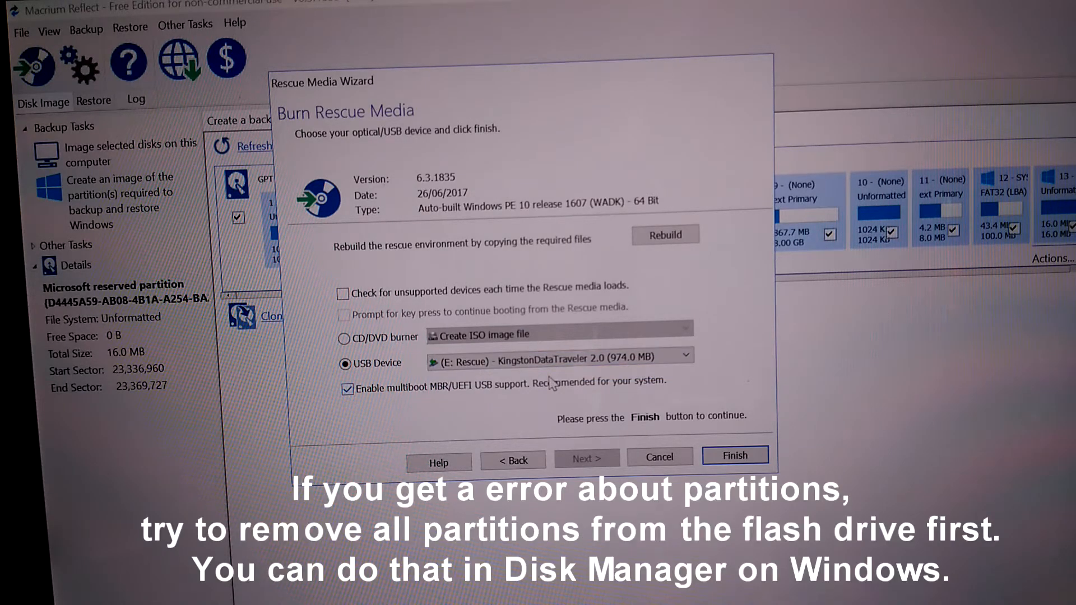
{"action": "mouse_move", "coordinate": [657, 457]}
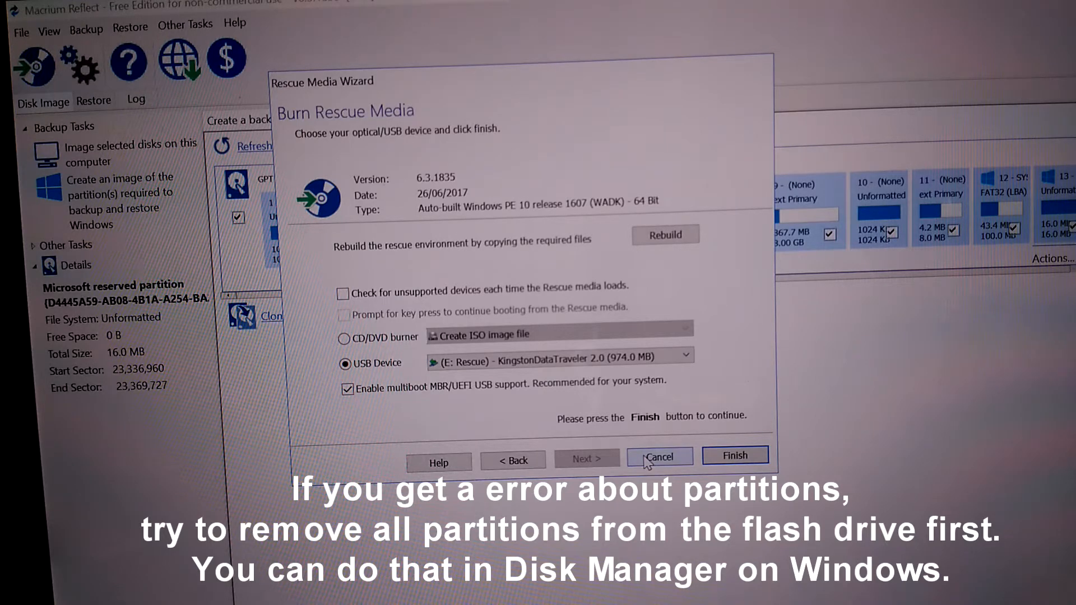
{"action": "left_click", "coordinate": [683, 355]}
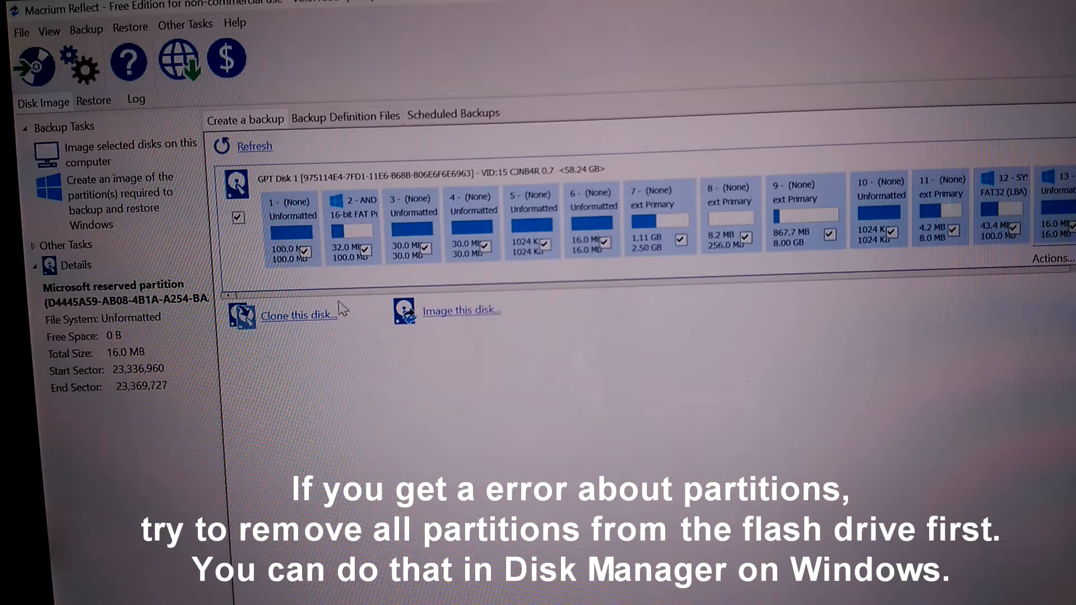
{"action": "mouse_move", "coordinate": [609, 339]}
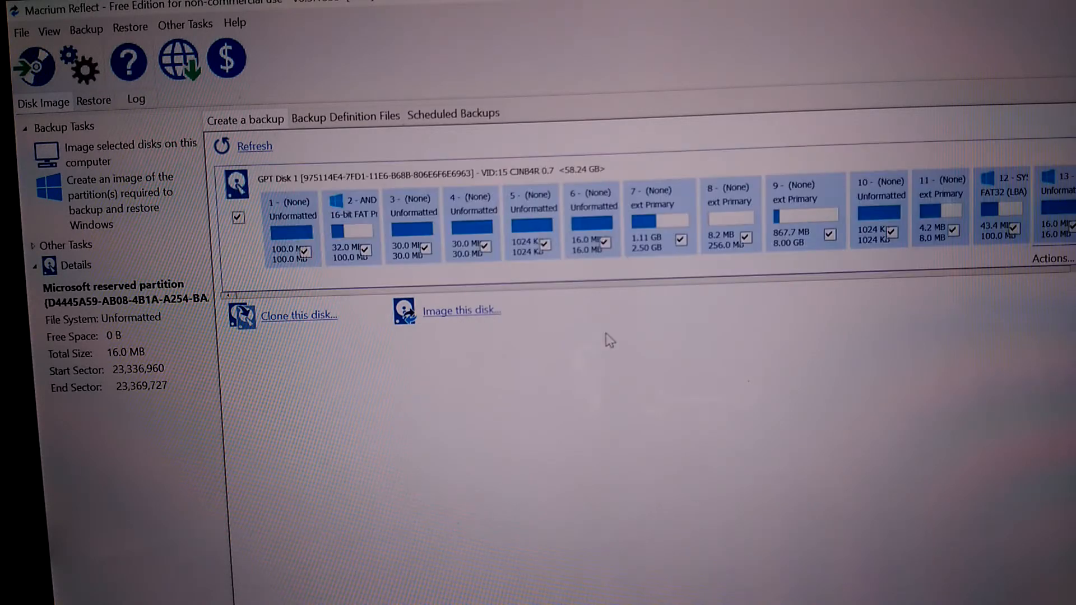
{"action": "scroll", "scroll_direction": "right", "scroll_amount": 3}
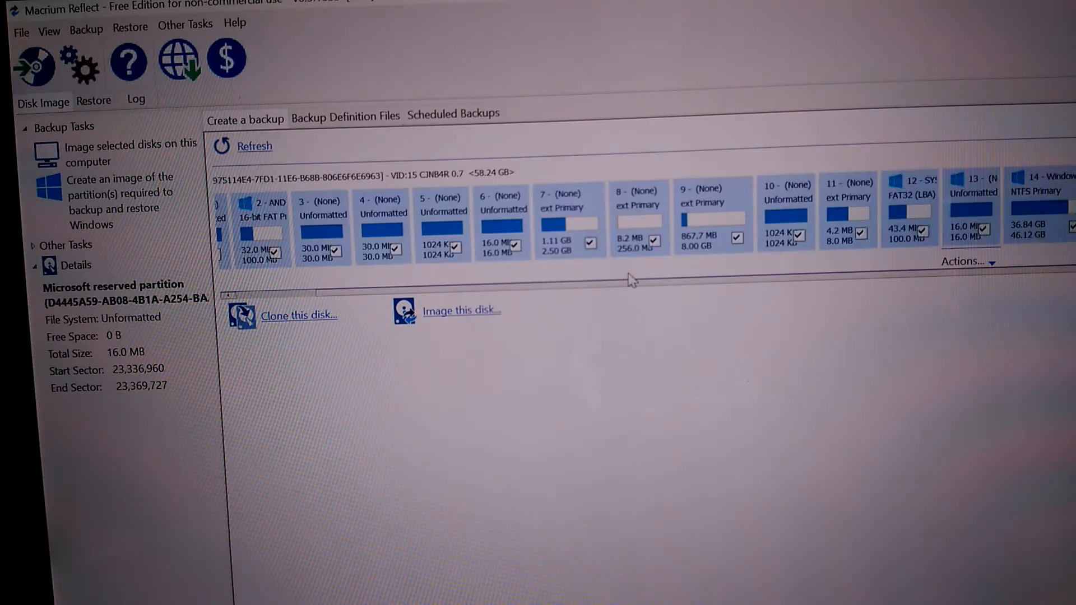